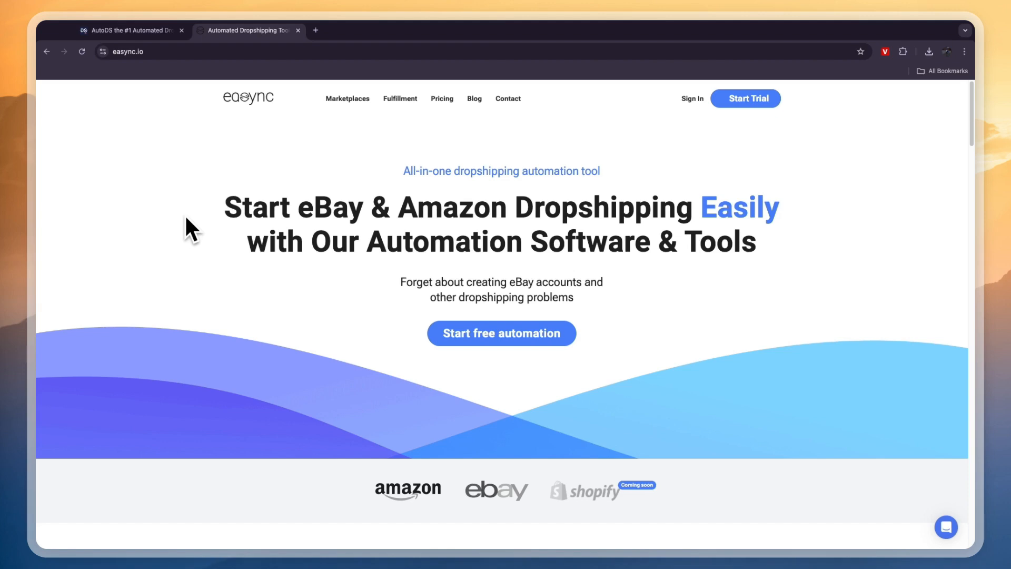
View AutoDS's integrations list (Shopify, eBay, Amazon, Etsy, Wix, TikTok Shop) against Easync's eBay/Amazon focus
left_click(132, 31)
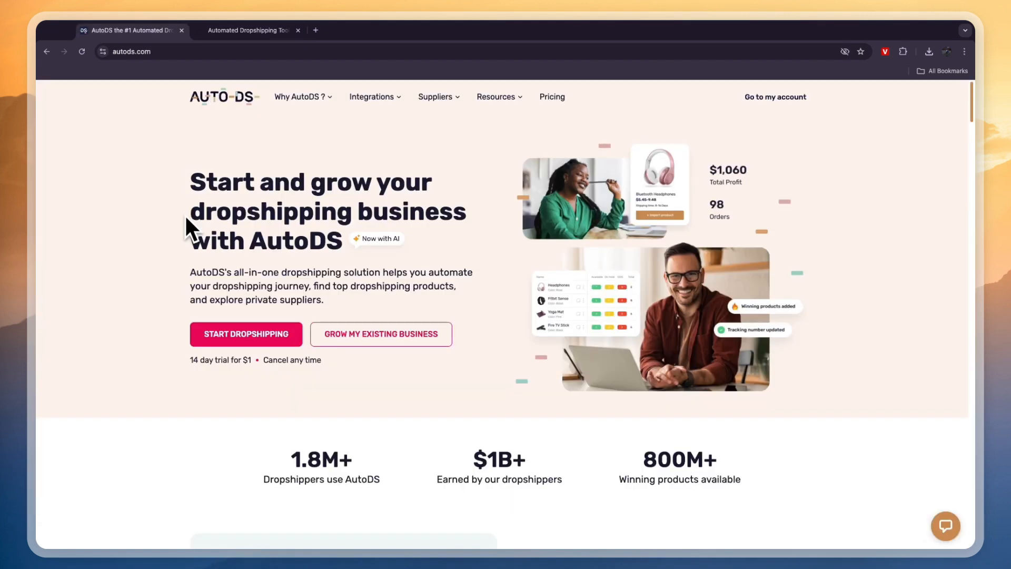
mouse_move(577, 69)
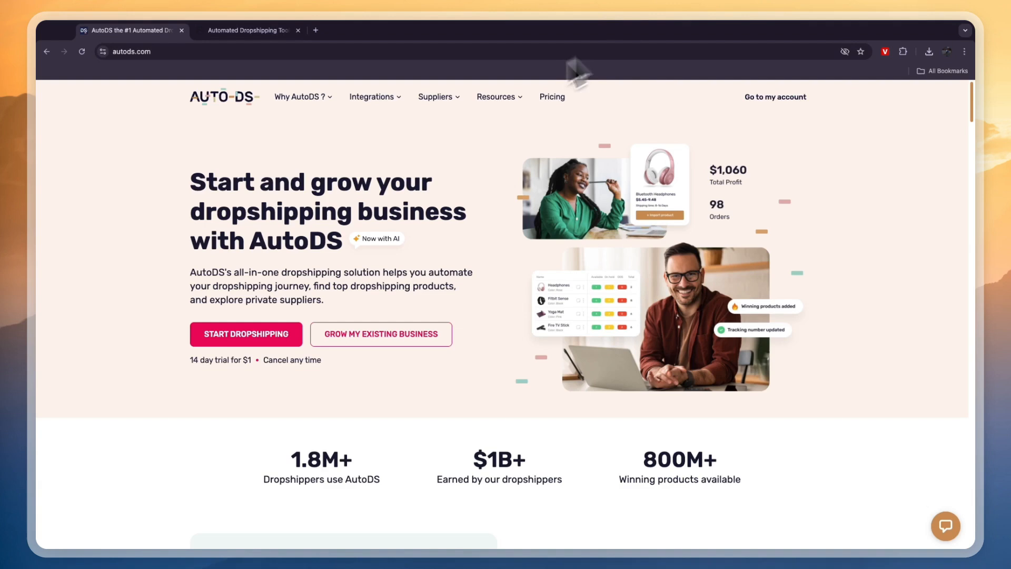
mouse_move(394, 111)
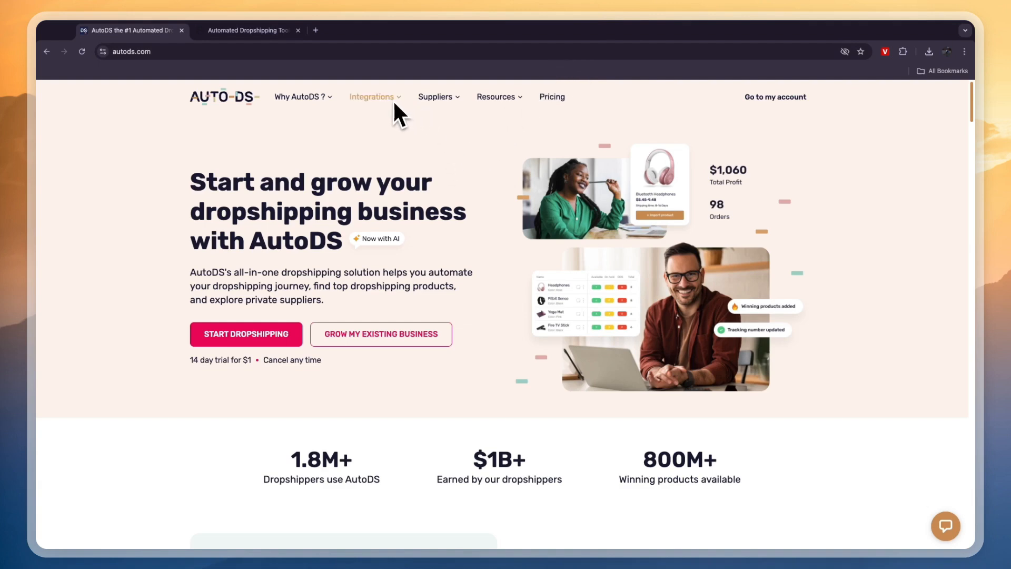
left_click(375, 97)
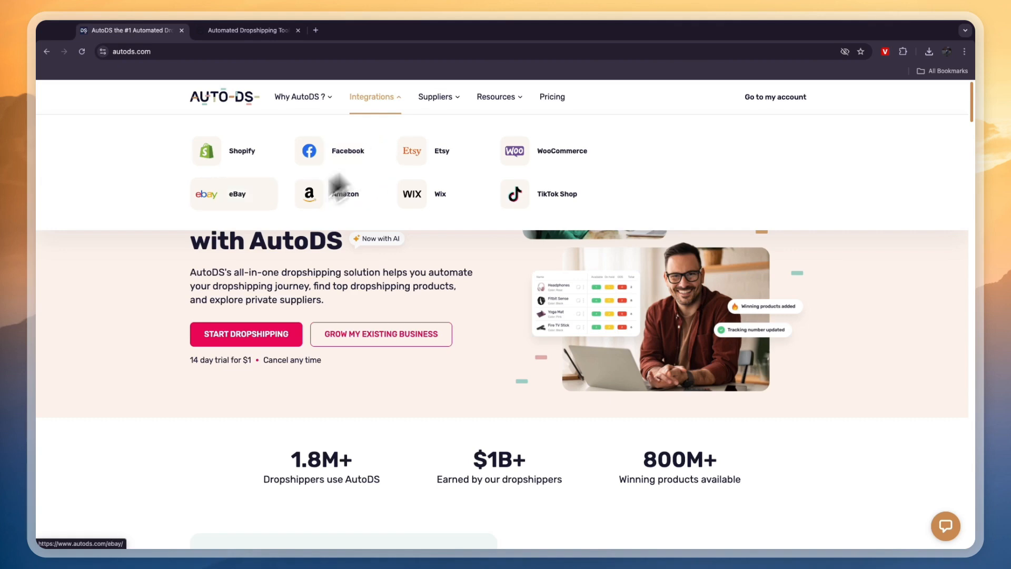
left_click(249, 42)
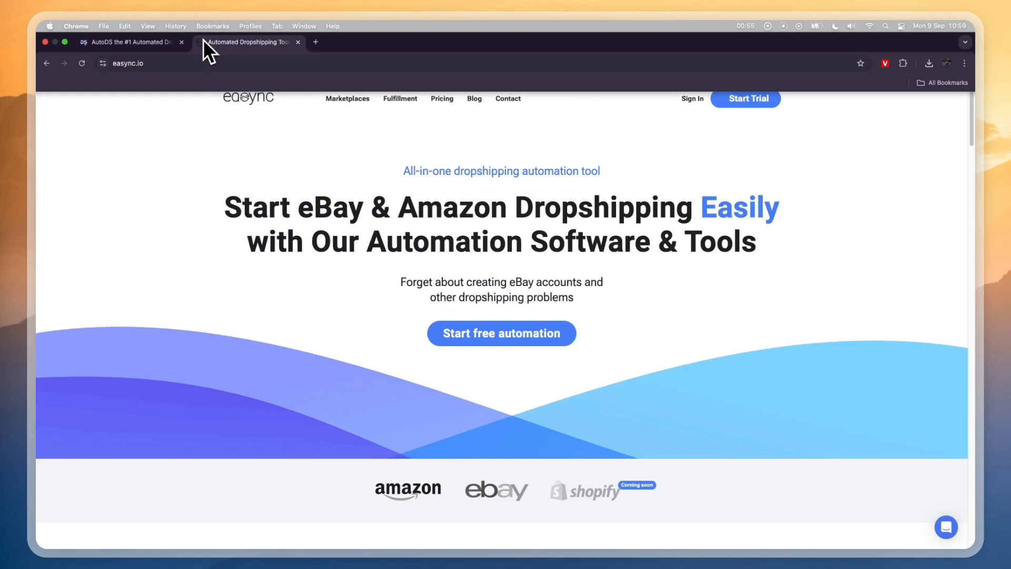
left_click(126, 44)
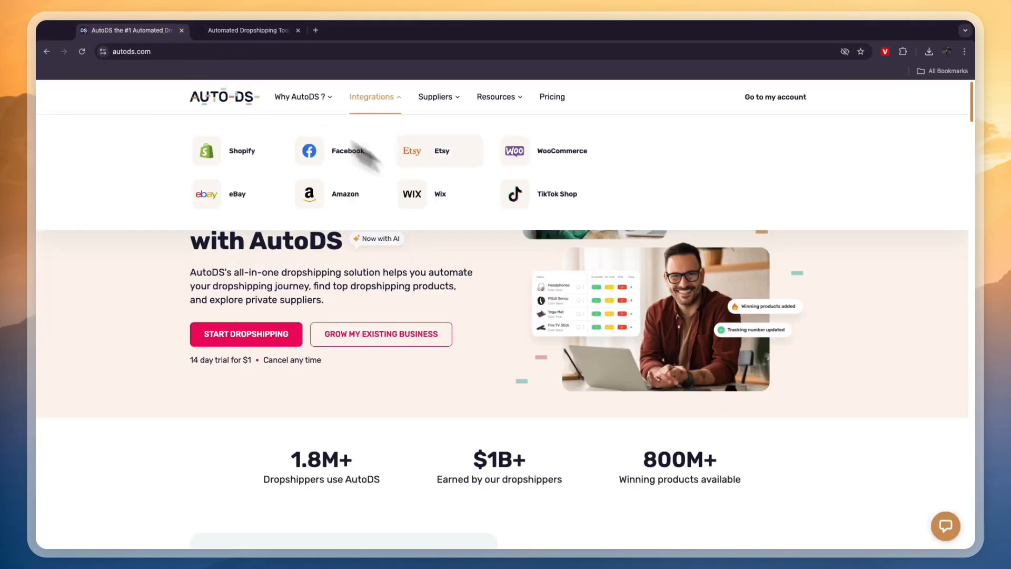
mouse_move(417, 179)
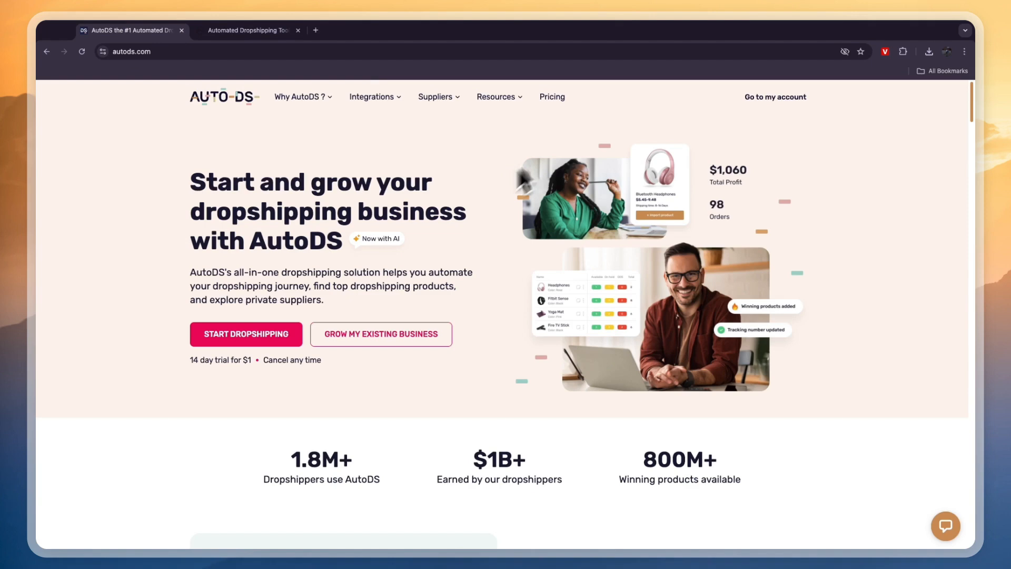
Show the 'Why AutoDS?' feature menu: marketplace, products importer, fulfillment, sourcing and automation tools
left_click(303, 97)
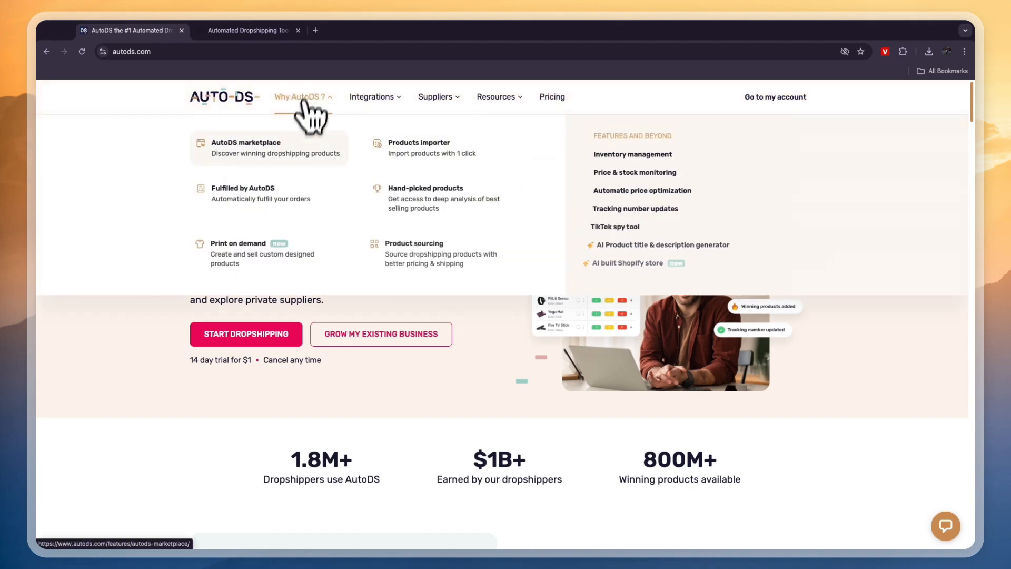
mouse_move(268, 167)
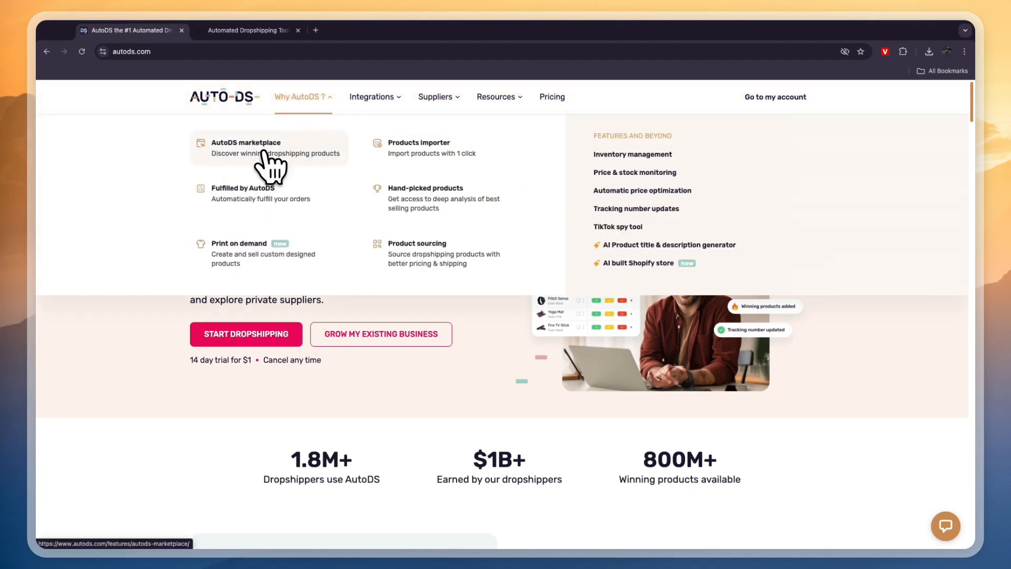
mouse_move(639, 229)
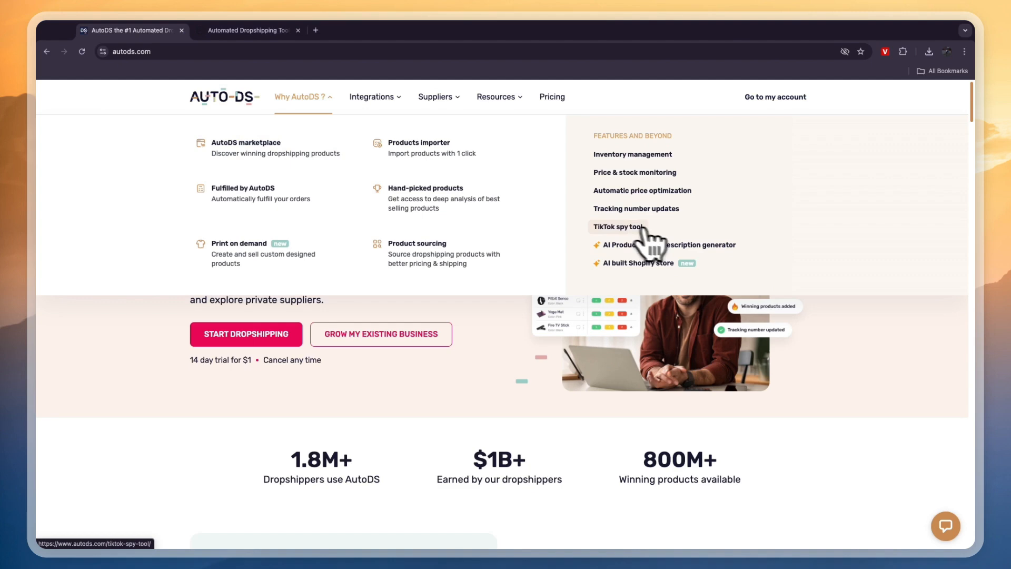
mouse_move(621, 244)
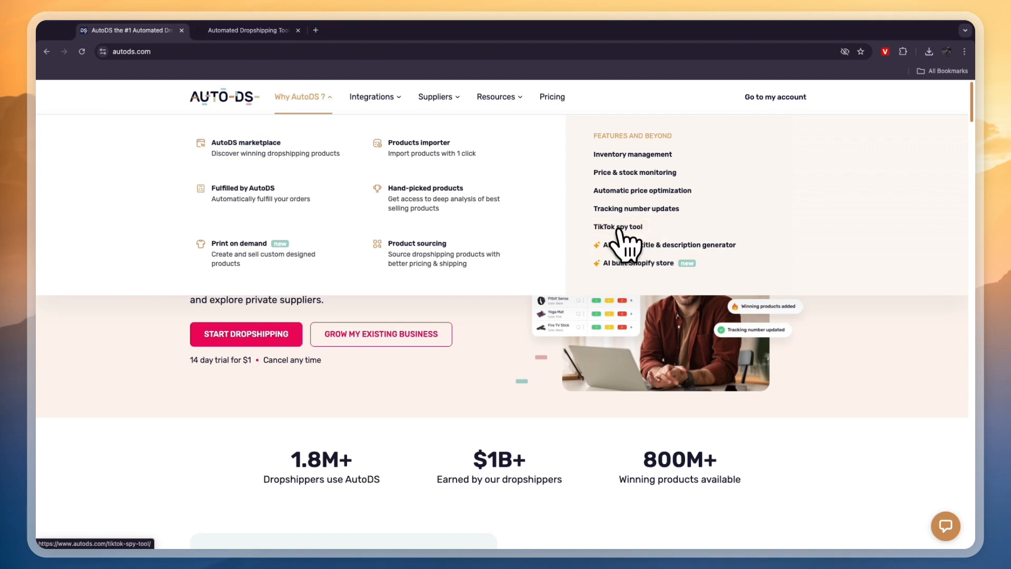
mouse_move(558, 224)
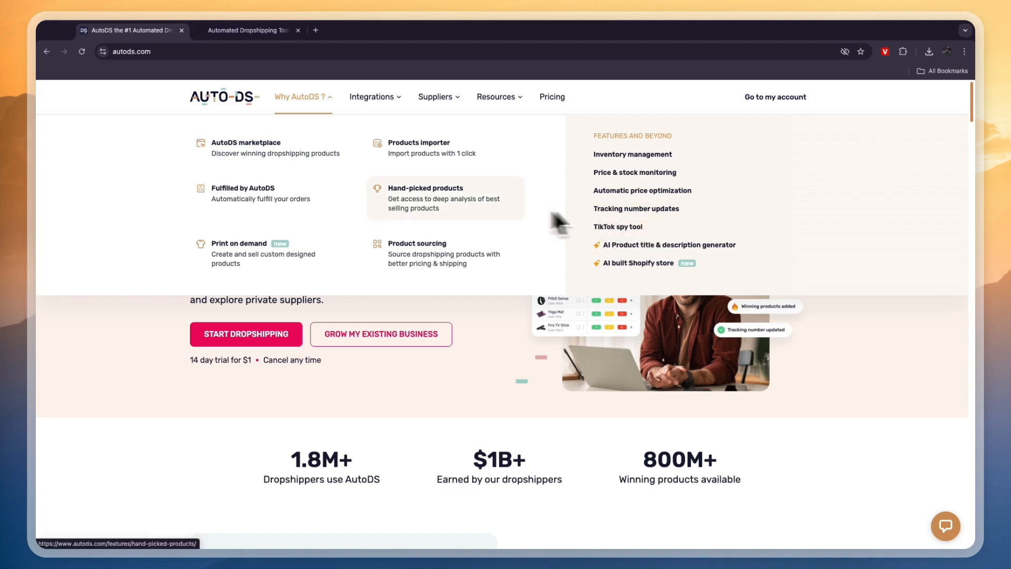
mouse_move(489, 160)
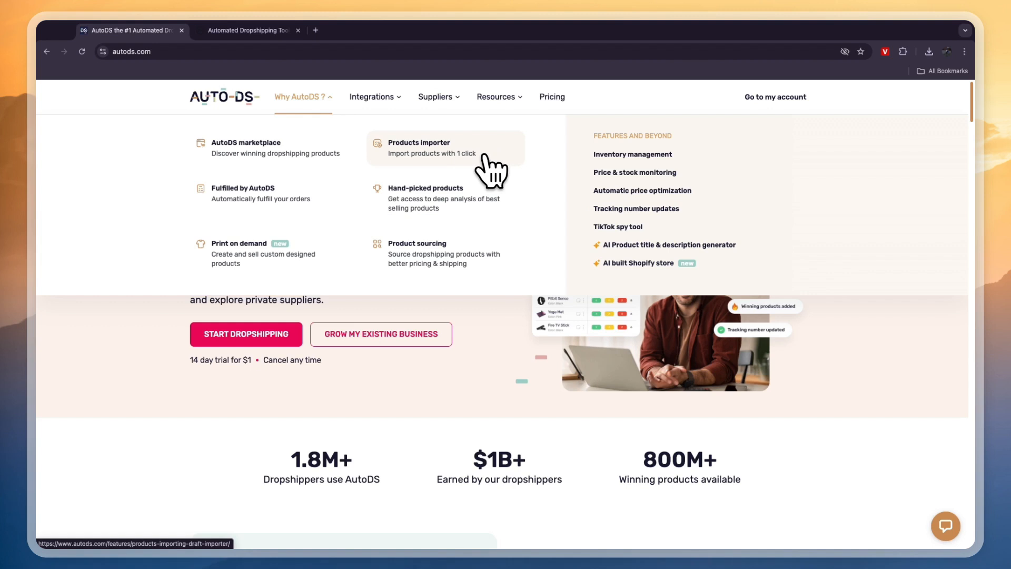
mouse_move(287, 198)
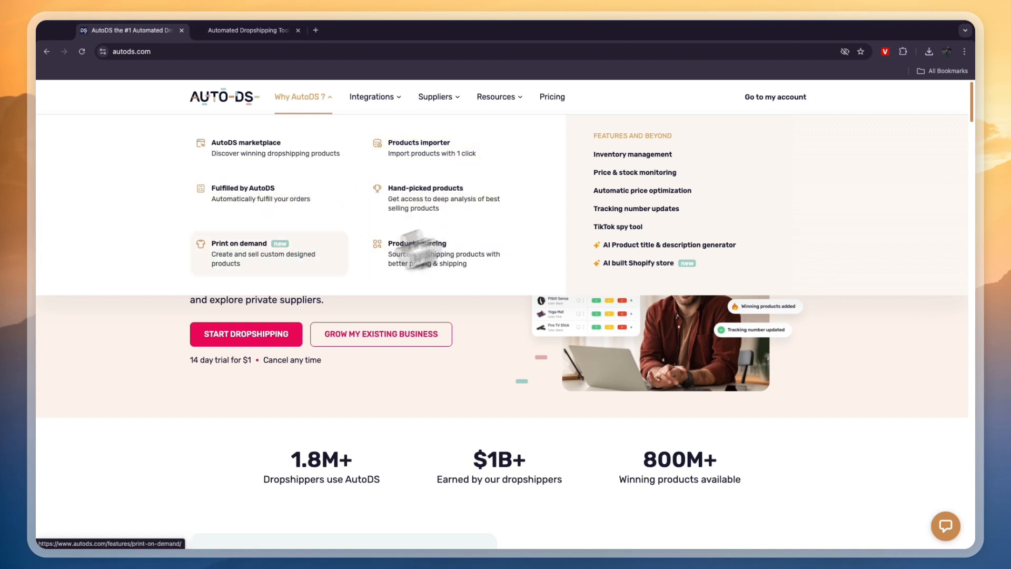
mouse_move(400, 263)
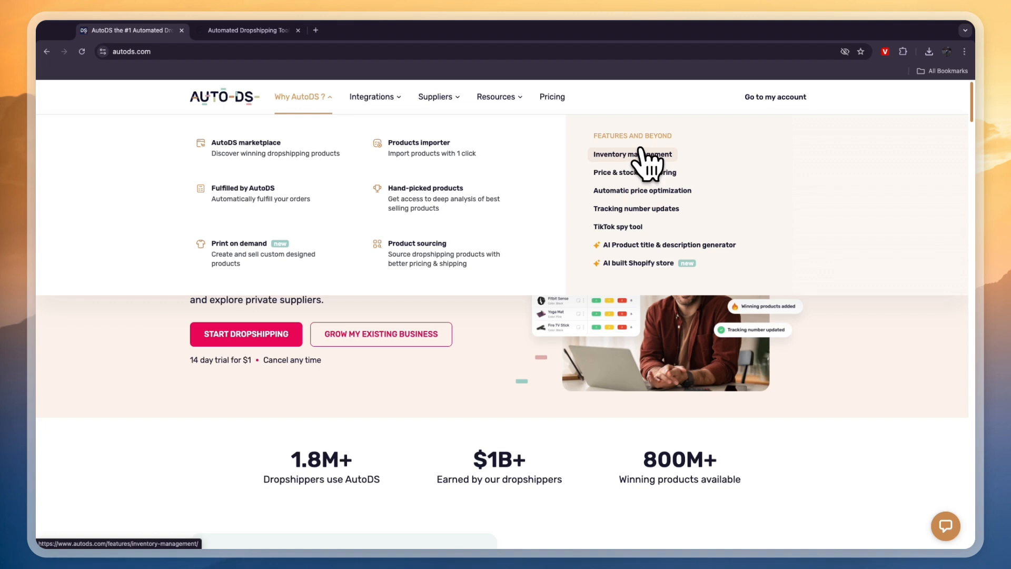
mouse_move(638, 198)
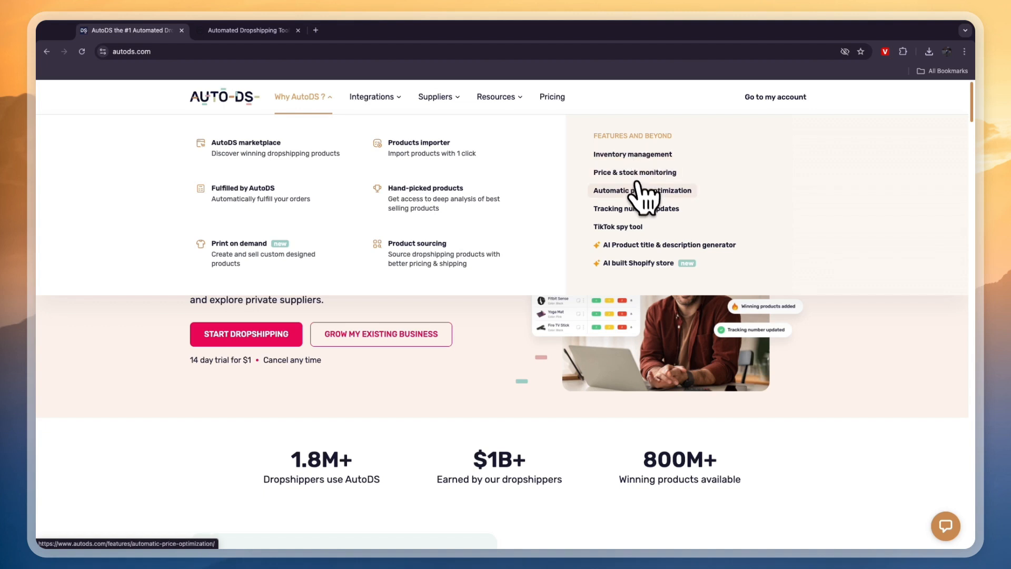
mouse_move(639, 210)
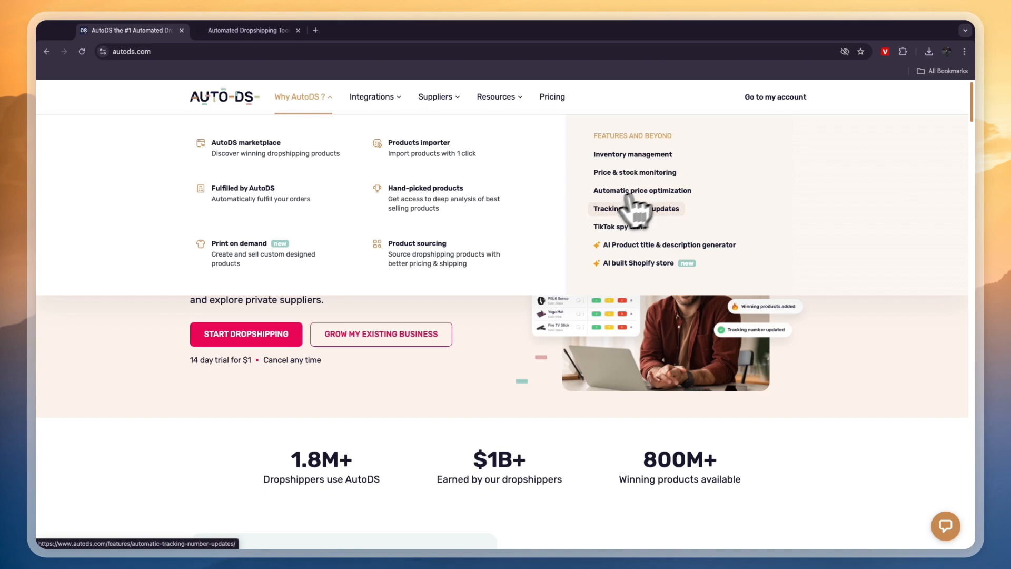
mouse_move(506, 174)
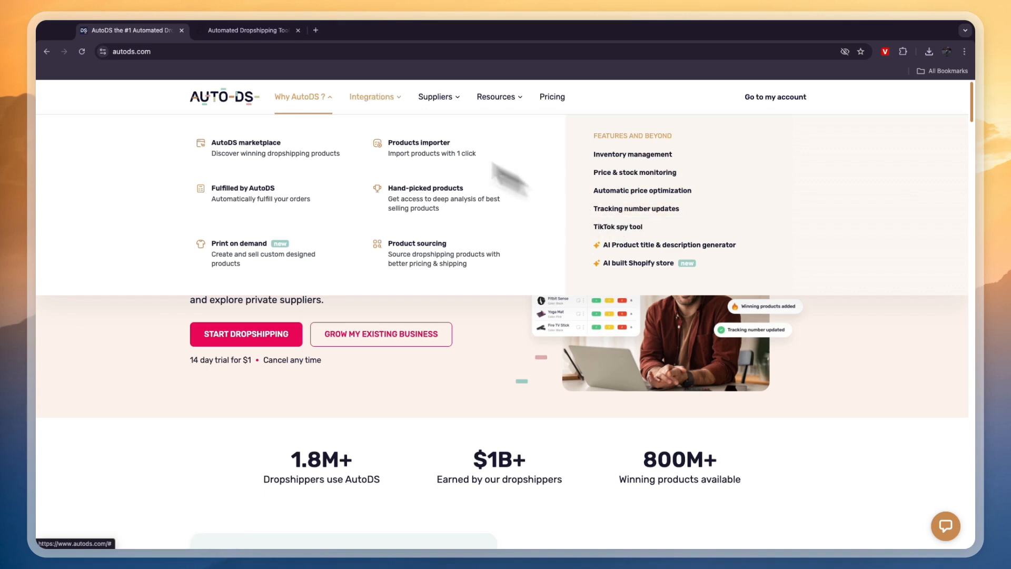
Scroll the Easync homepage past its four-step workflow to the dropshipping-routine section
left_click(250, 29)
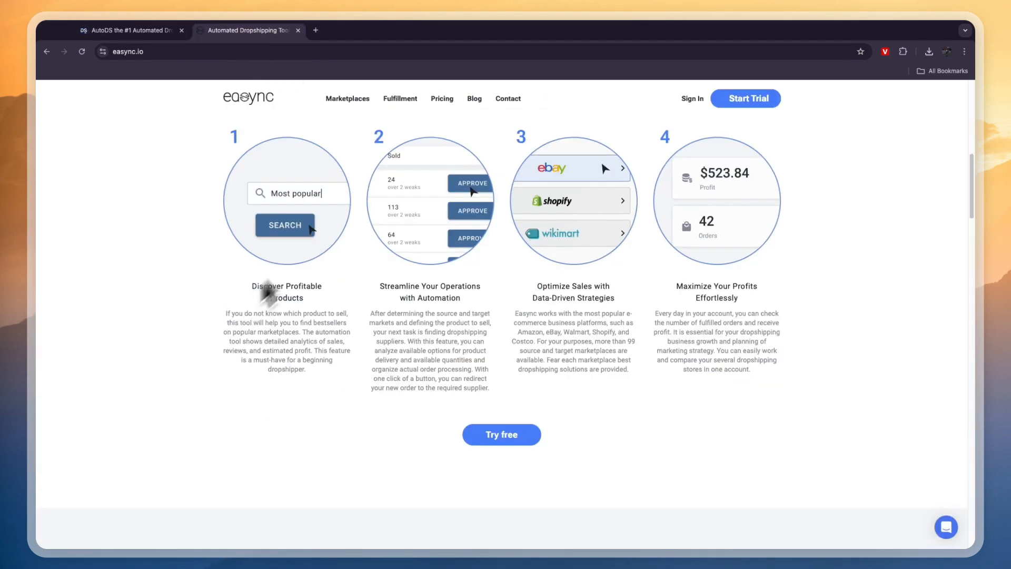
mouse_move(252, 329)
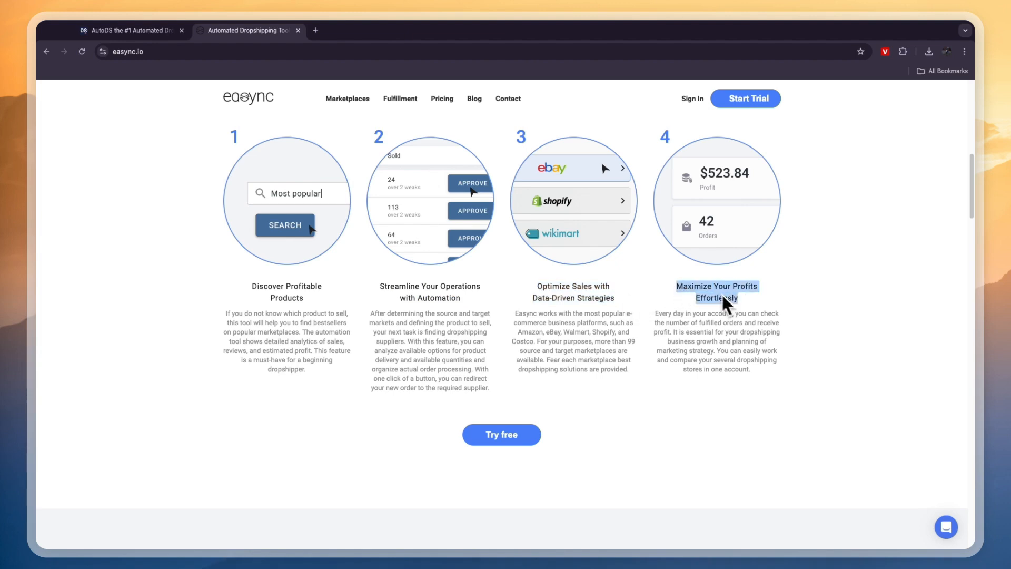
scroll("down", 3)
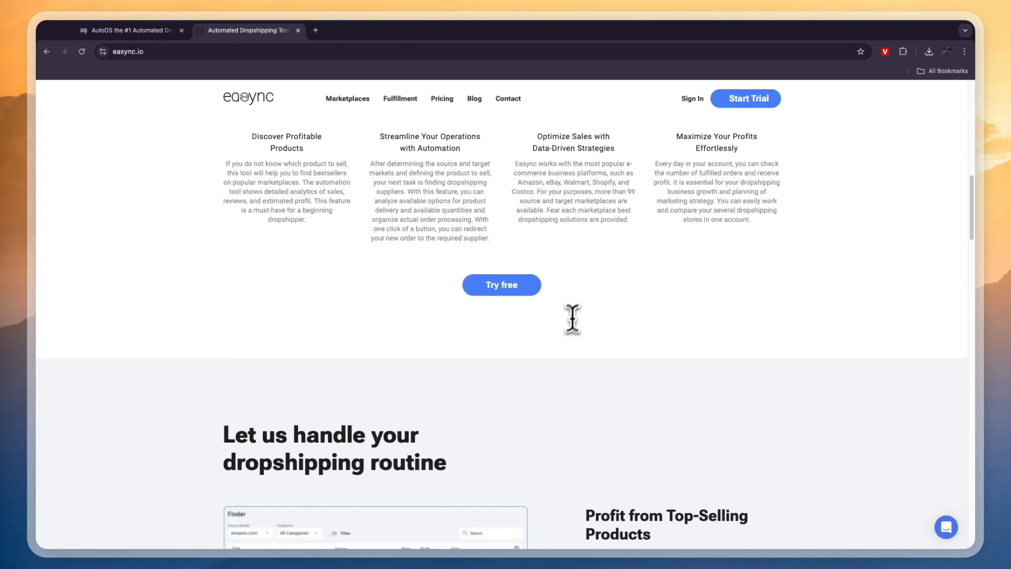
scroll("down", 3)
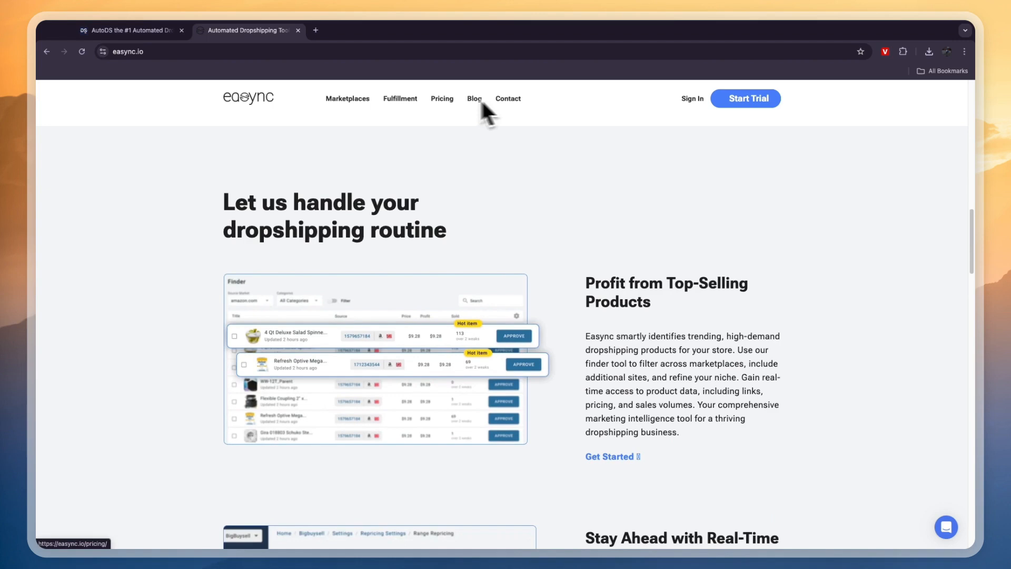
Review Easync's pricing tiers, marking the Starter plan's 2000 repricing limit
left_click(442, 99)
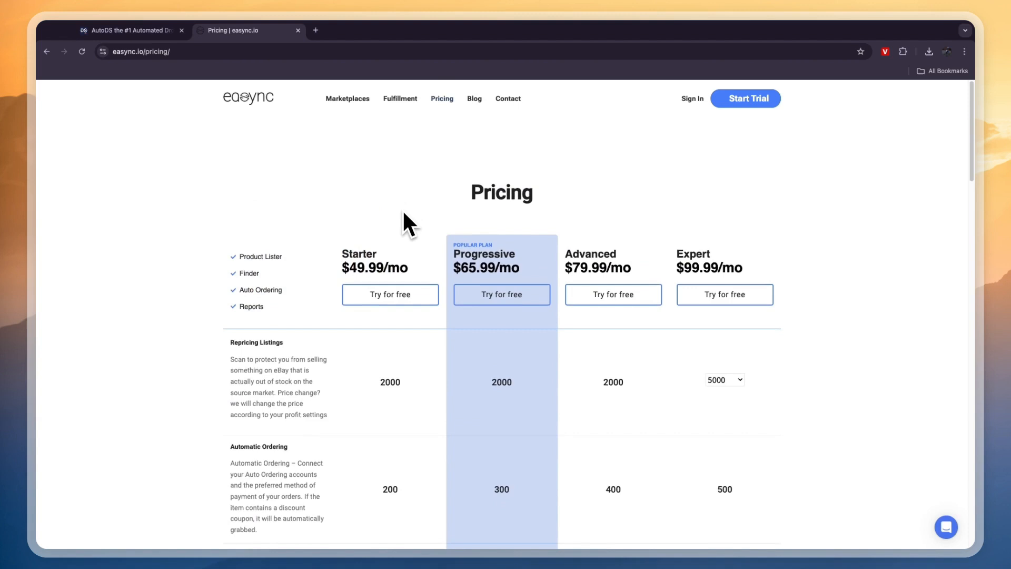
scroll("down", 3)
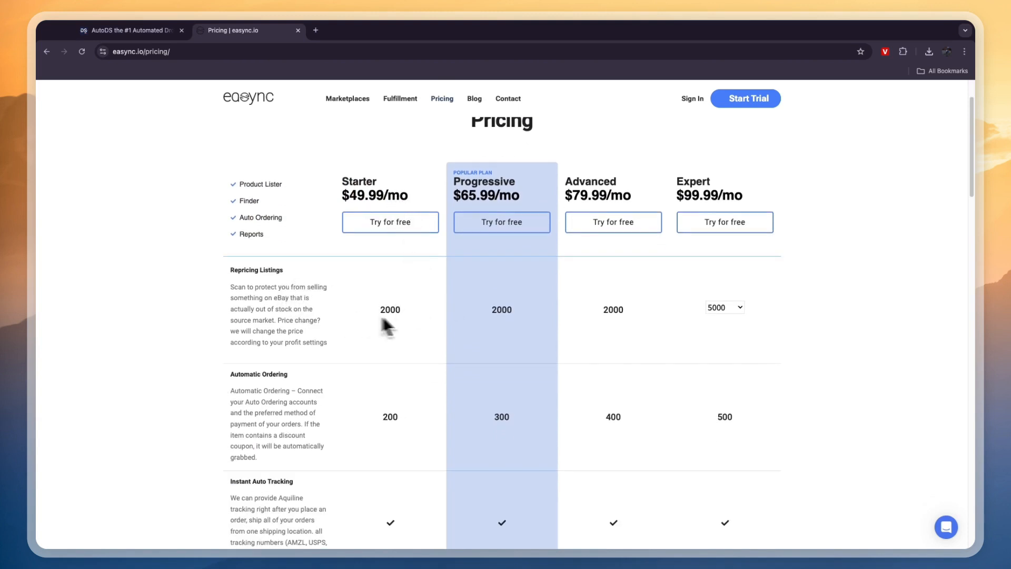
mouse_move(309, 293)
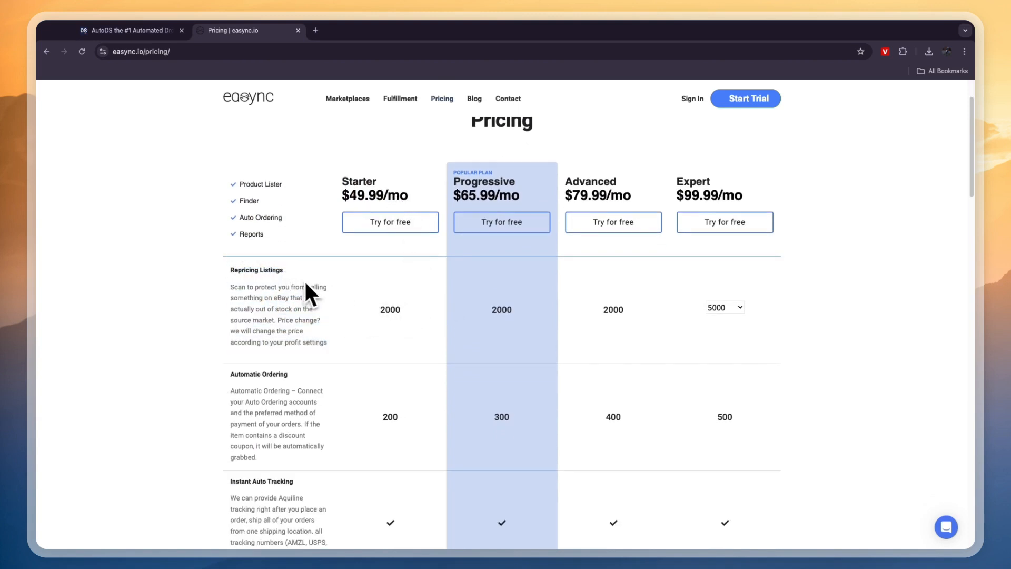
mouse_move(408, 322)
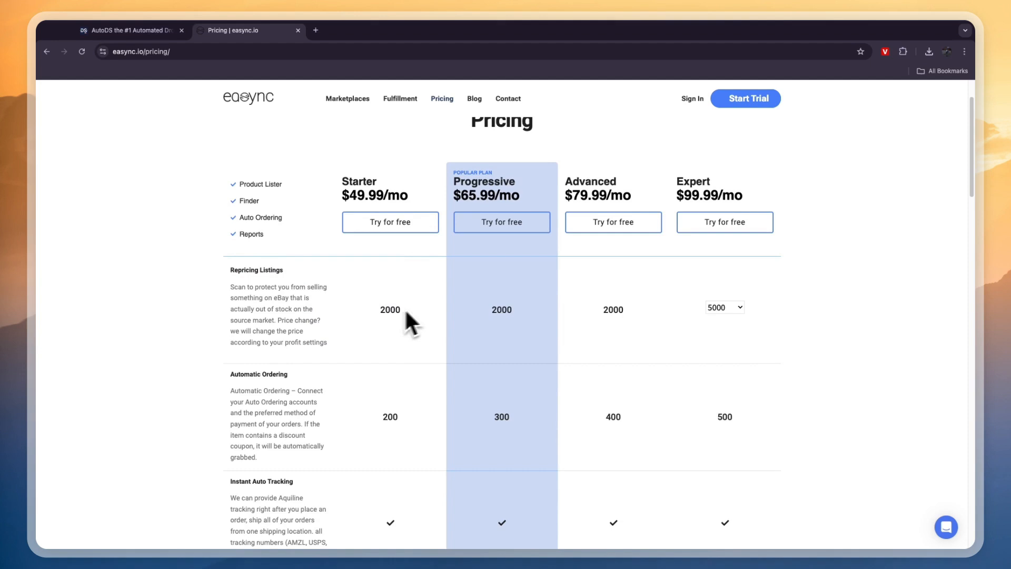
double_click(389, 310)
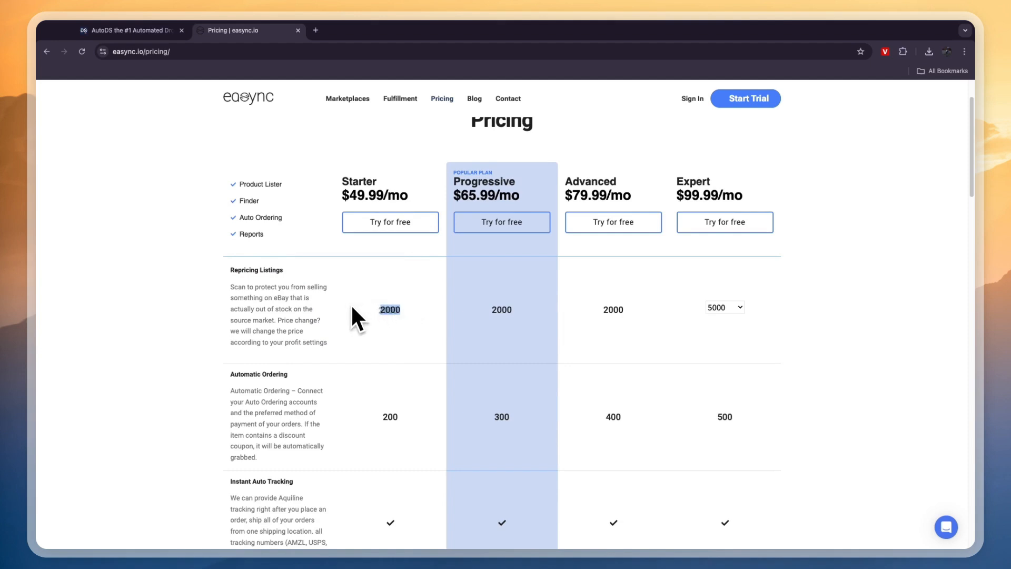
mouse_move(363, 327)
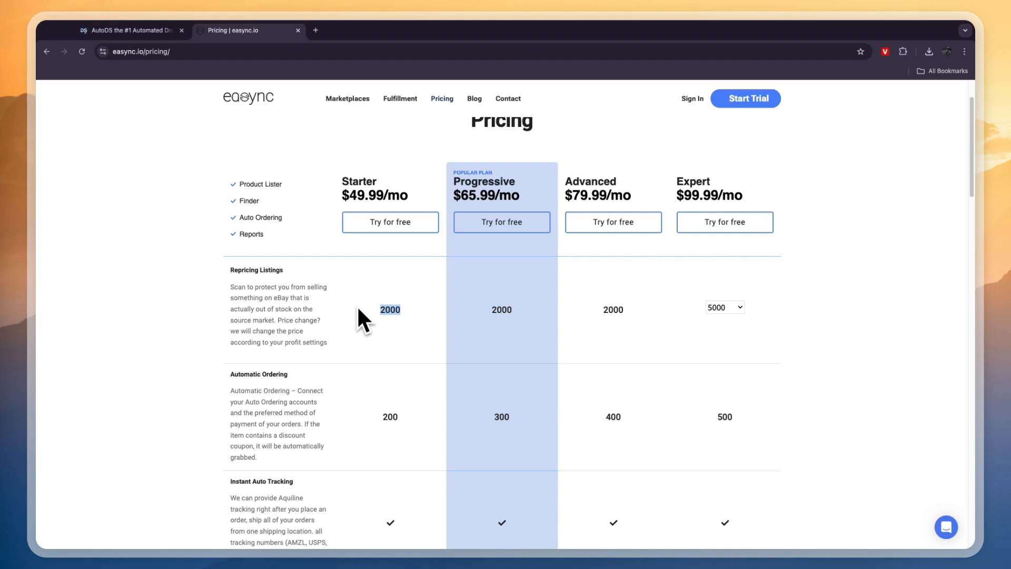
scroll("down", 3)
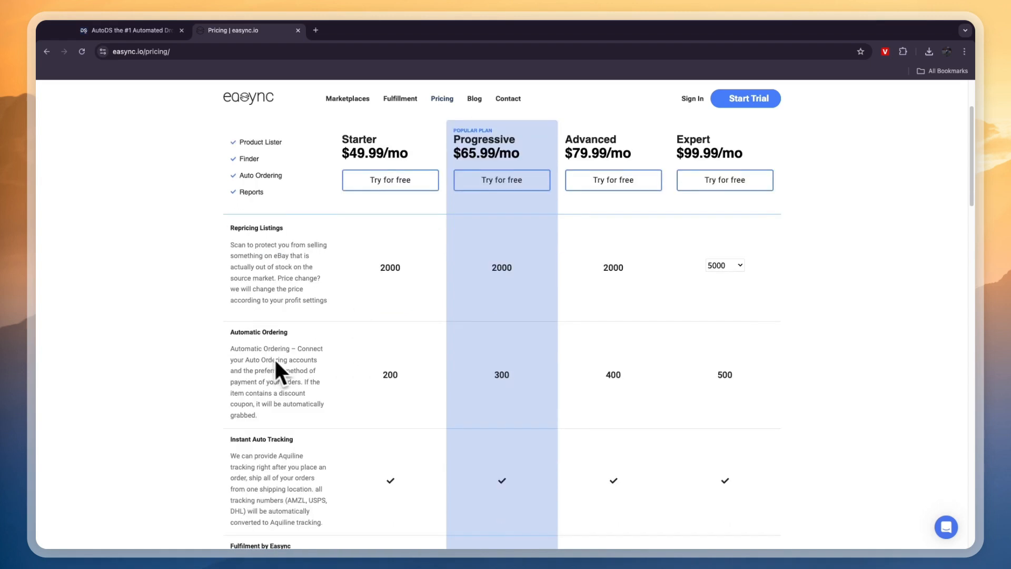
double_click(390, 375)
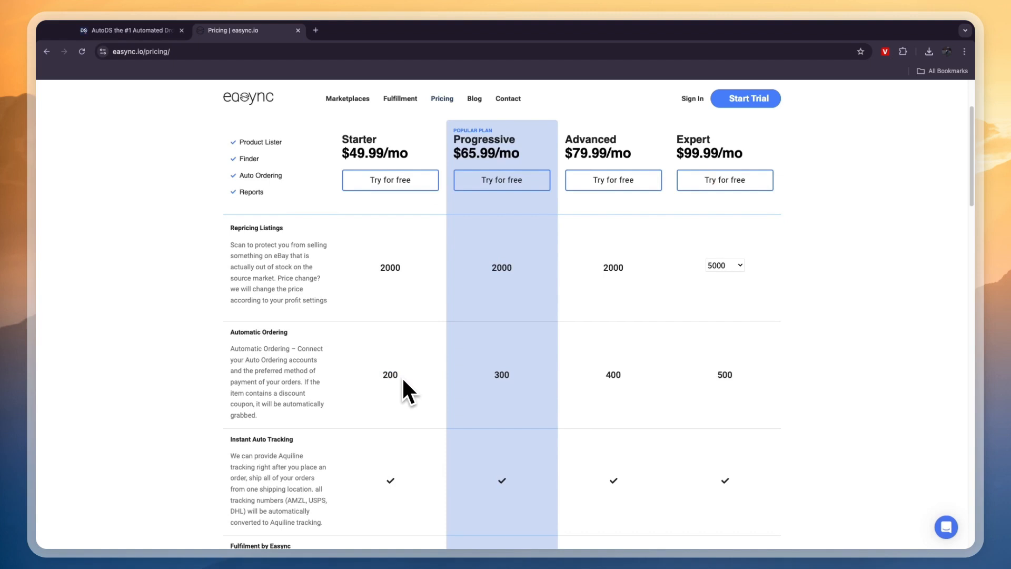
mouse_move(493, 399)
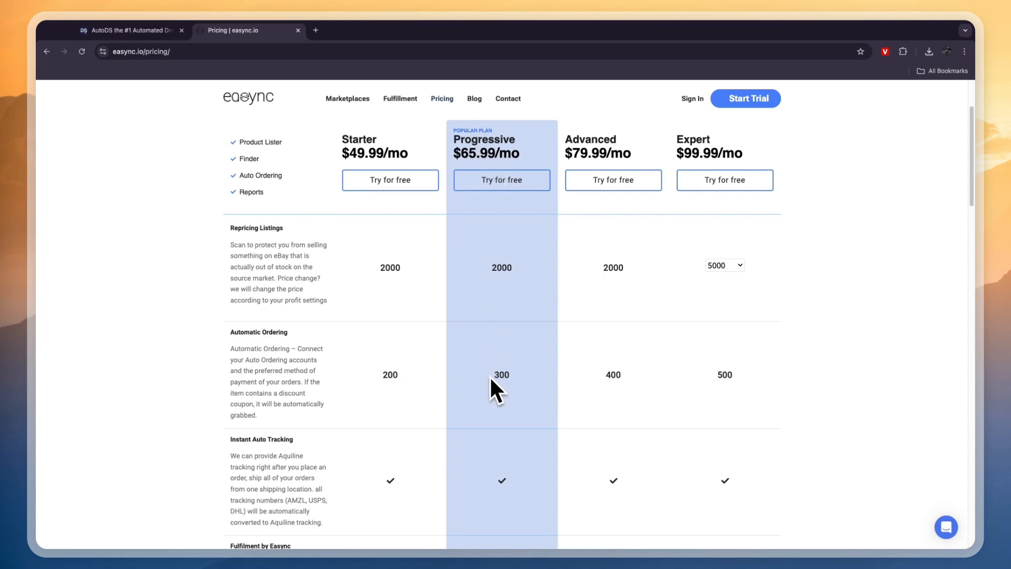
Mark the Expert plan's auto-ordering limit of 500 and scroll through the rest of the table
double_click(502, 376)
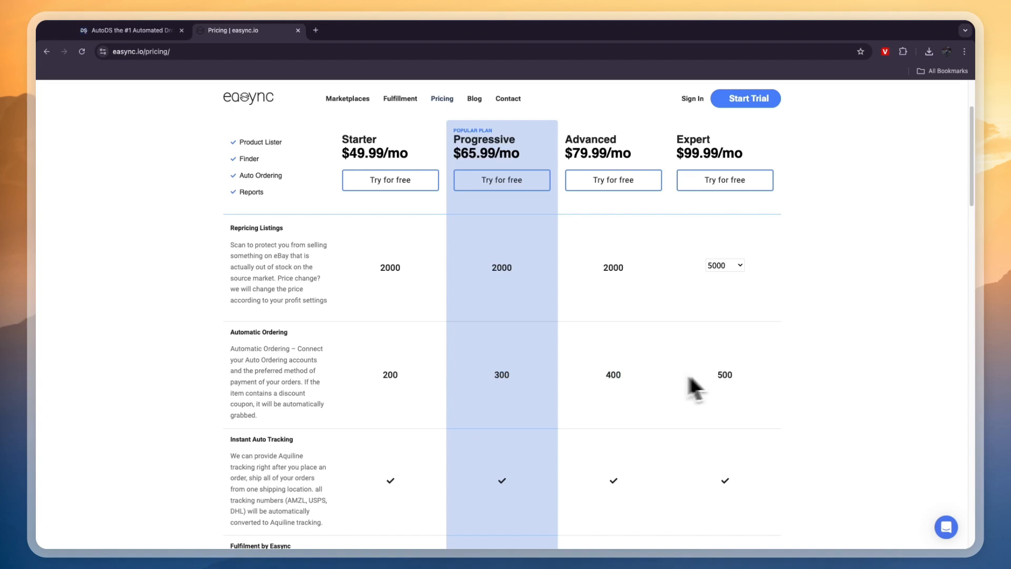
scroll("down", 3)
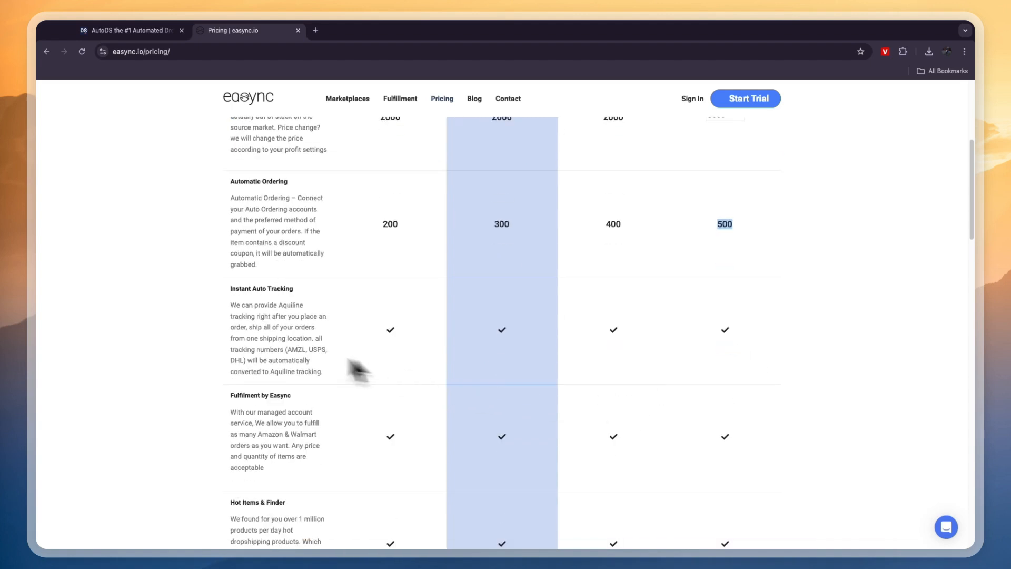
scroll("down", 3)
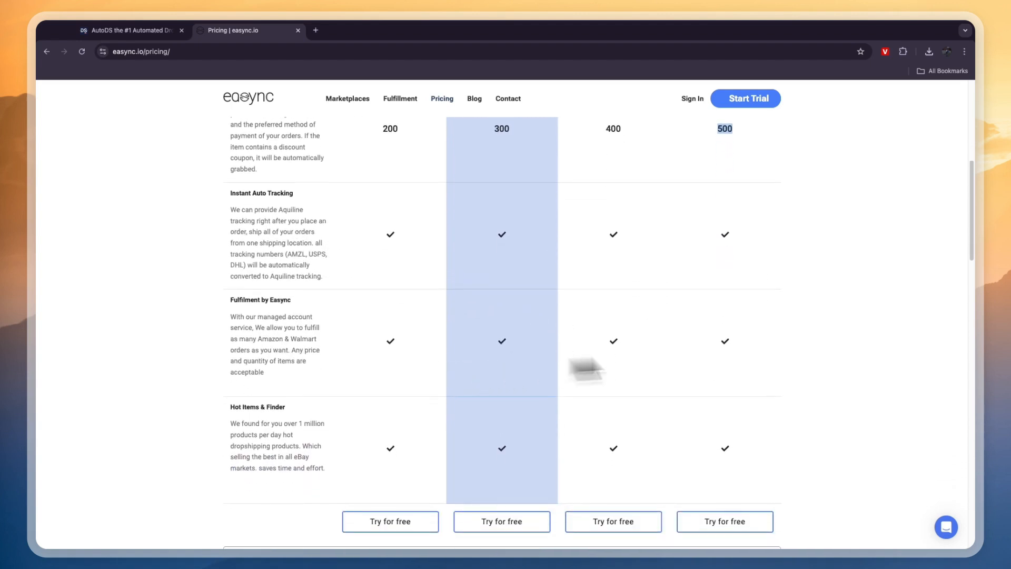
scroll("down", 3)
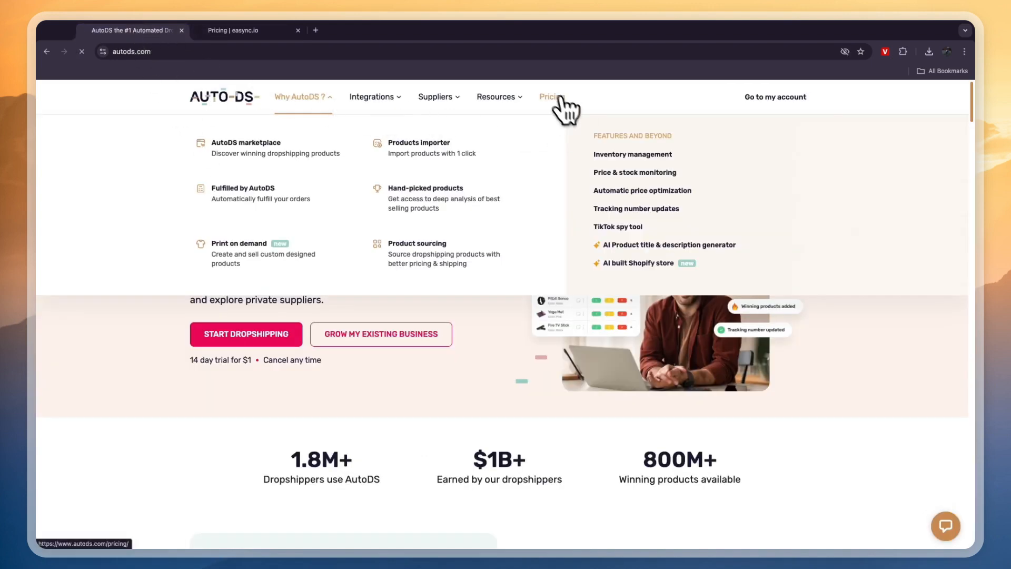
Show AutoDS's eBay plans: Import 200 at $12.90, Starter 400 at $23.90, Advanced 800 at $43.90
left_click(552, 95)
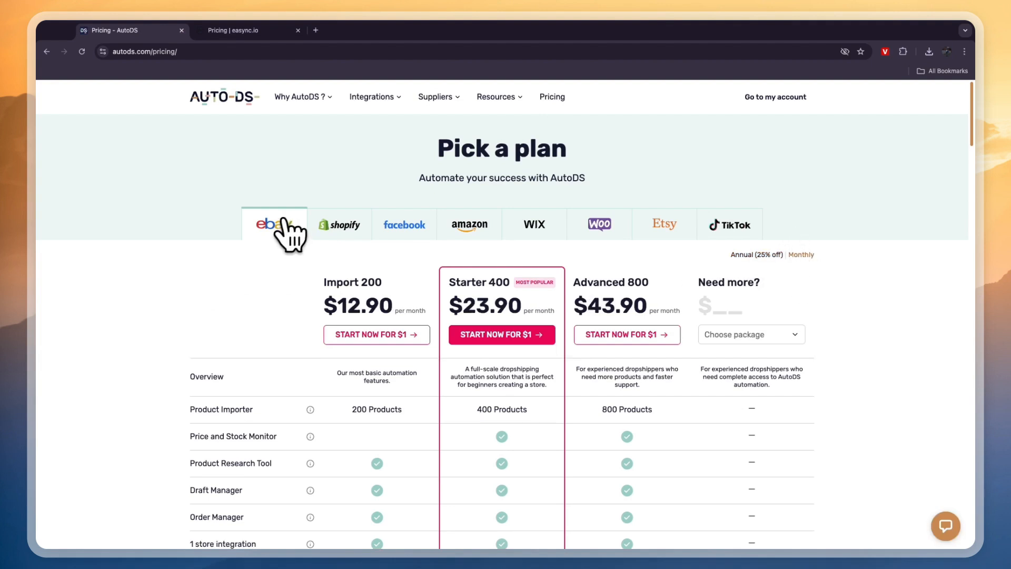
scroll("down", 3)
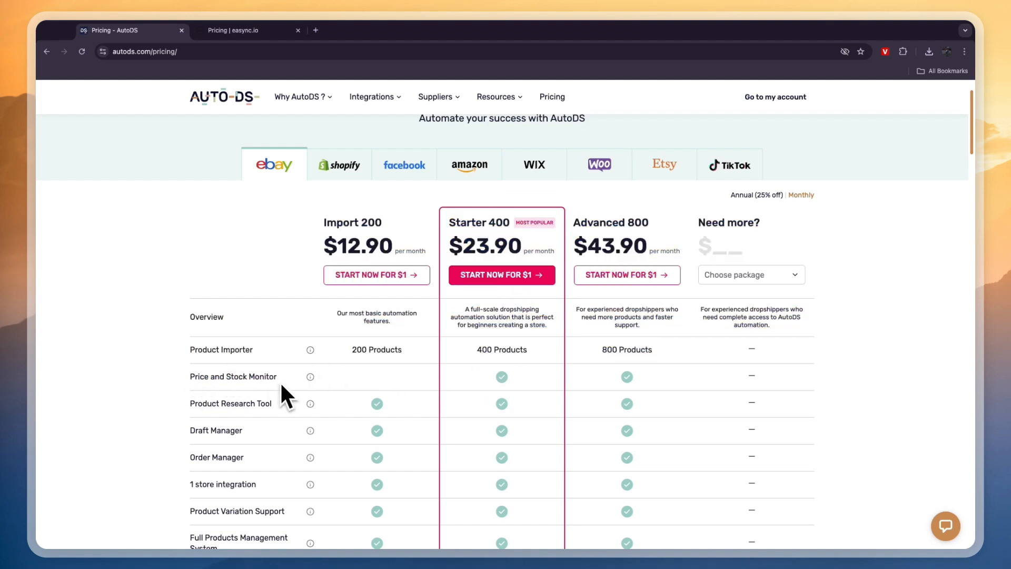
mouse_move(215, 377)
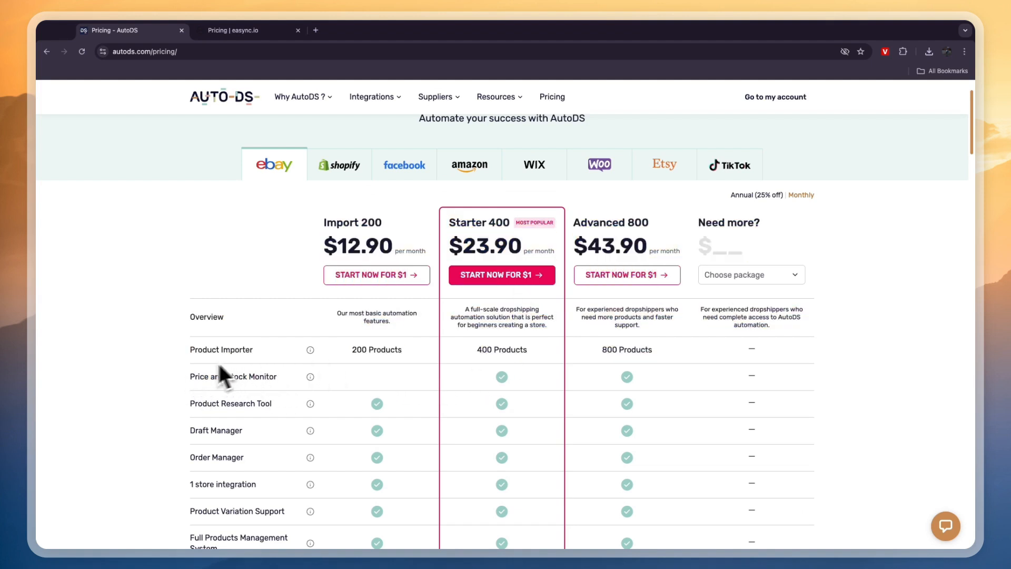
Switch the AutoDS pricing table through Shopify, Facebook, Wix and TikTok plans
left_click(339, 165)
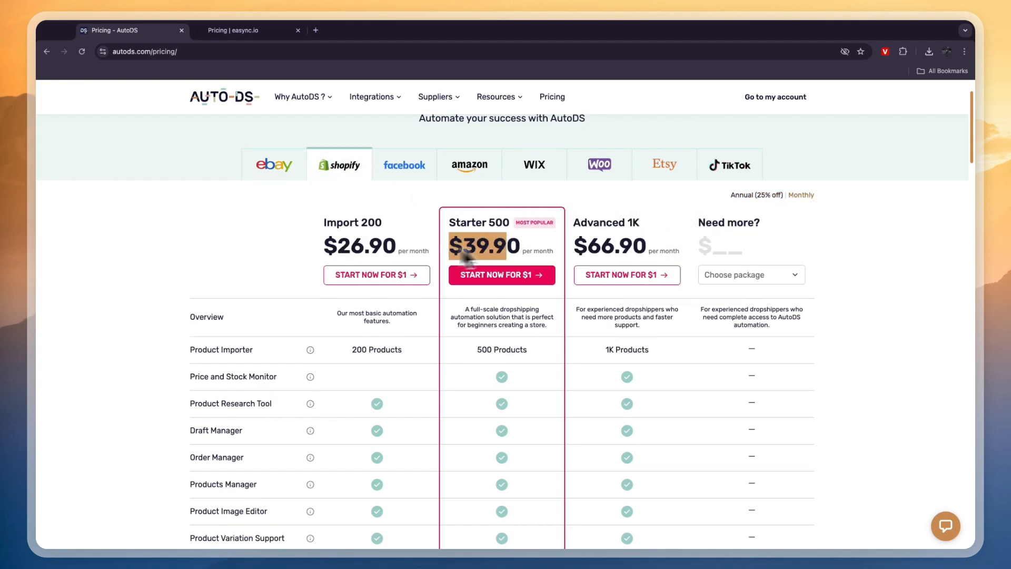
left_click(405, 164)
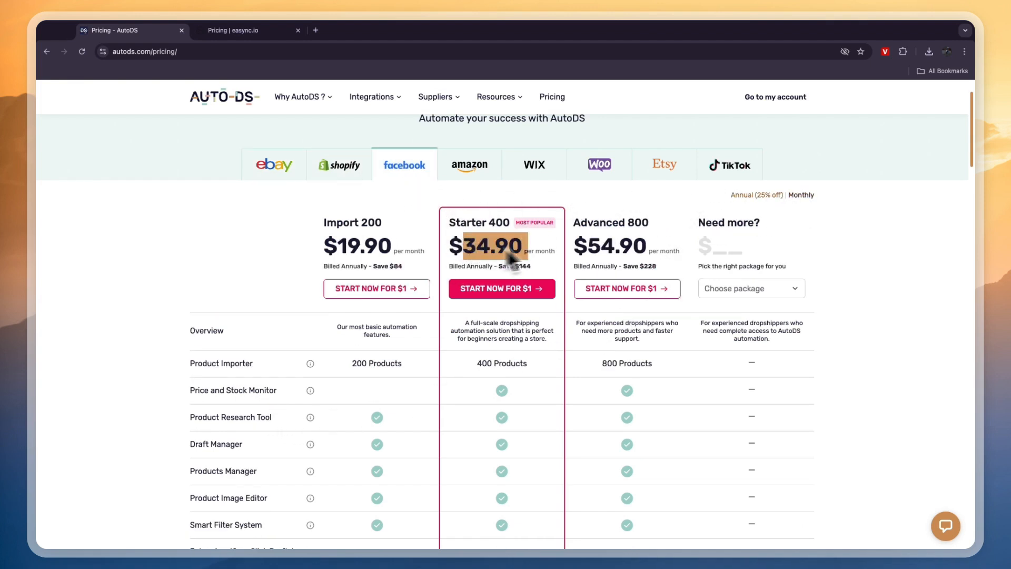
left_click(534, 165)
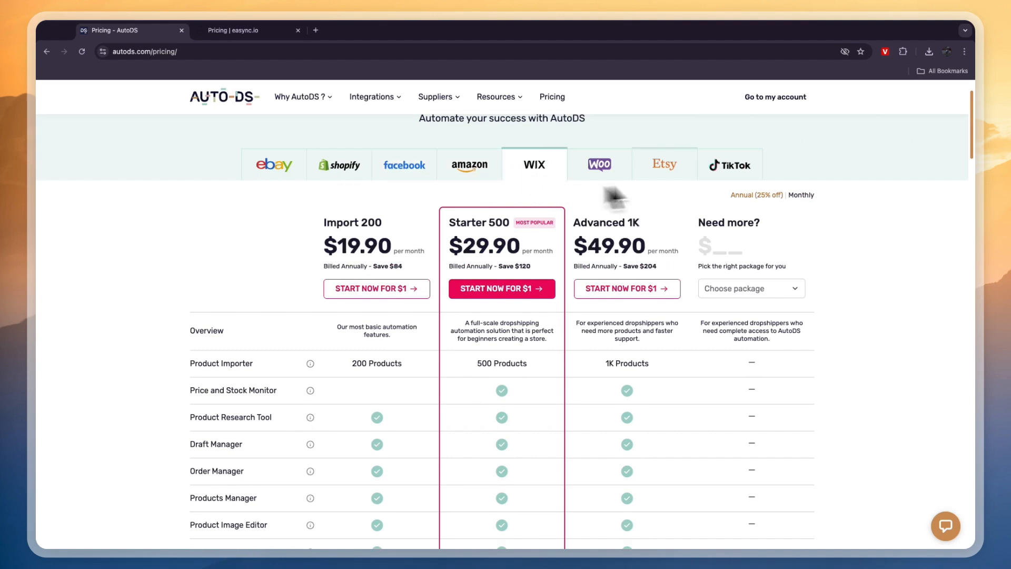
left_click(730, 164)
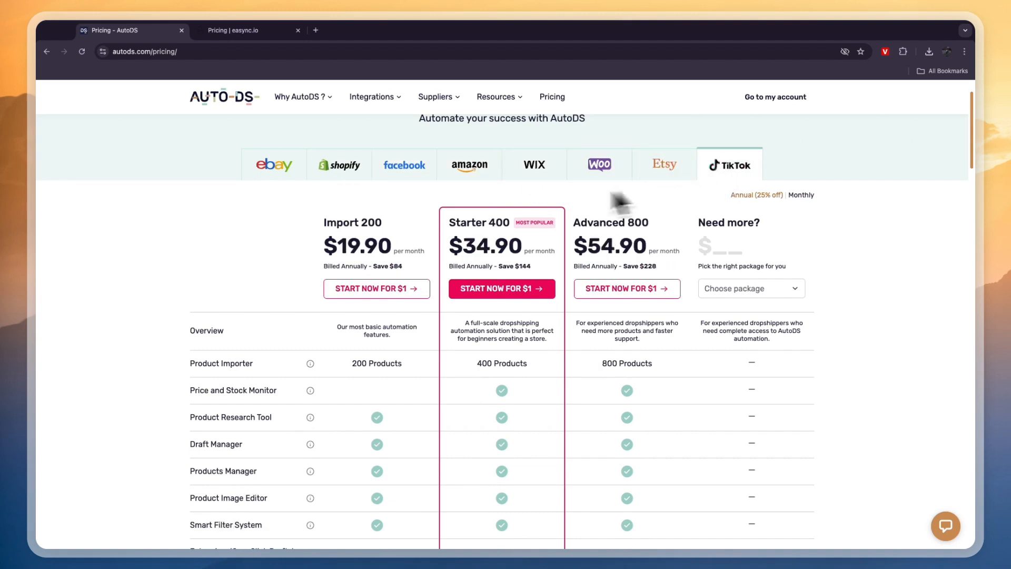
mouse_move(301, 187)
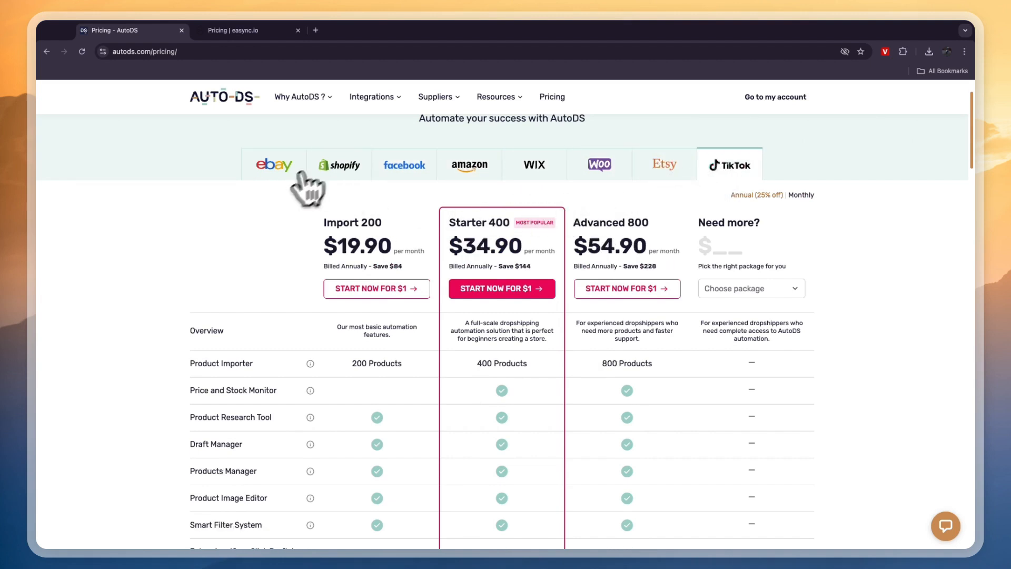
left_click(241, 29)
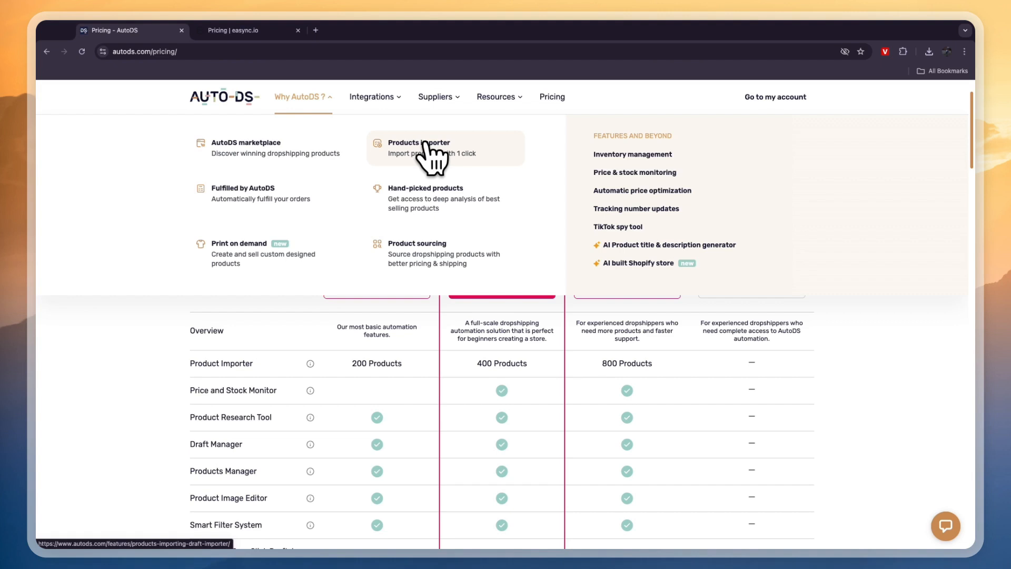
mouse_move(111, 381)
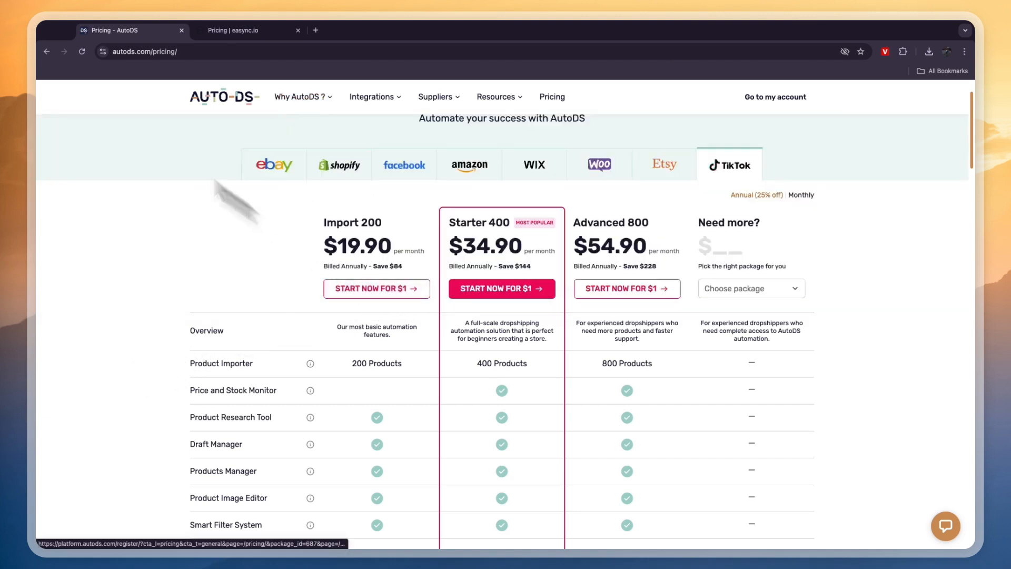
Go back to the AutoDS homepage, then bring the Easync pricing page into view
left_click(224, 96)
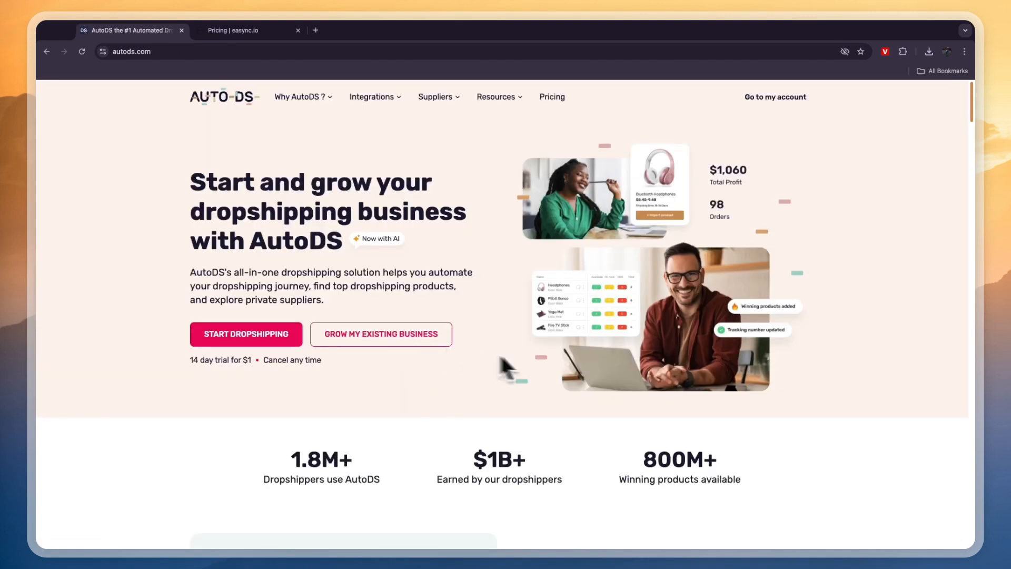
mouse_move(451, 419)
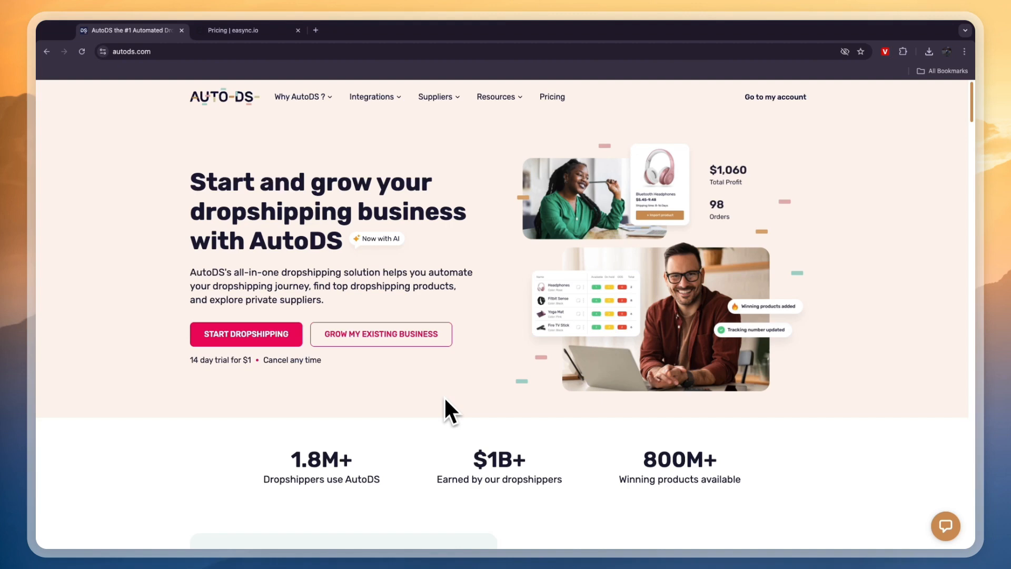
left_click(237, 30)
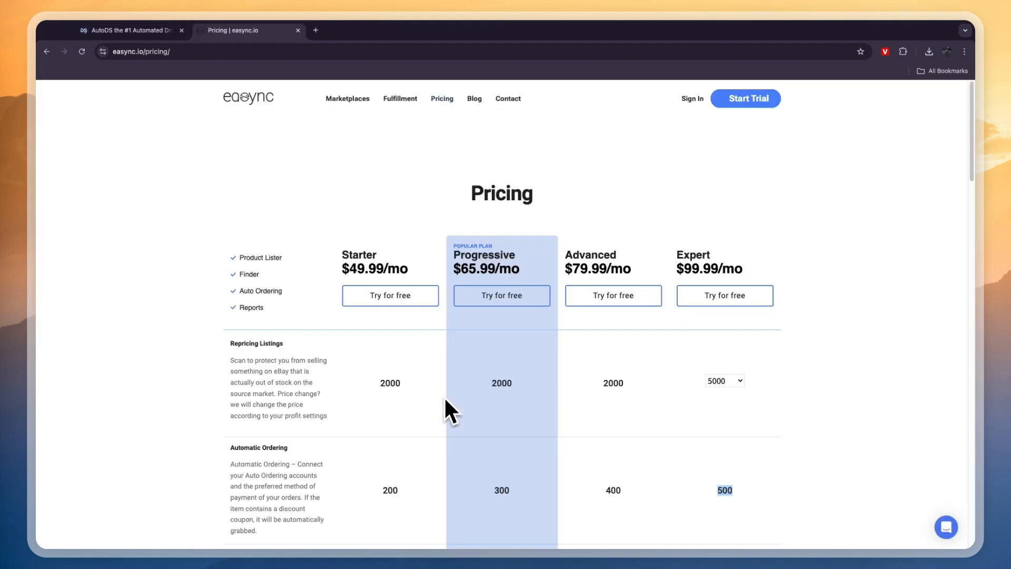